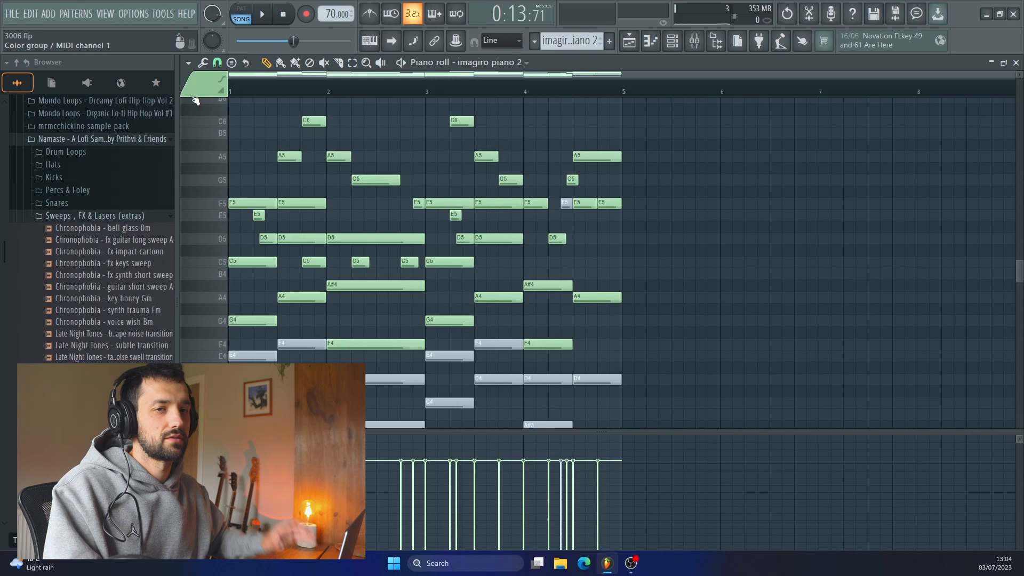
Add a Spitfire LABS channel and bring up its synth preset library.
{"action": "left_click", "coordinate": [262, 14]}
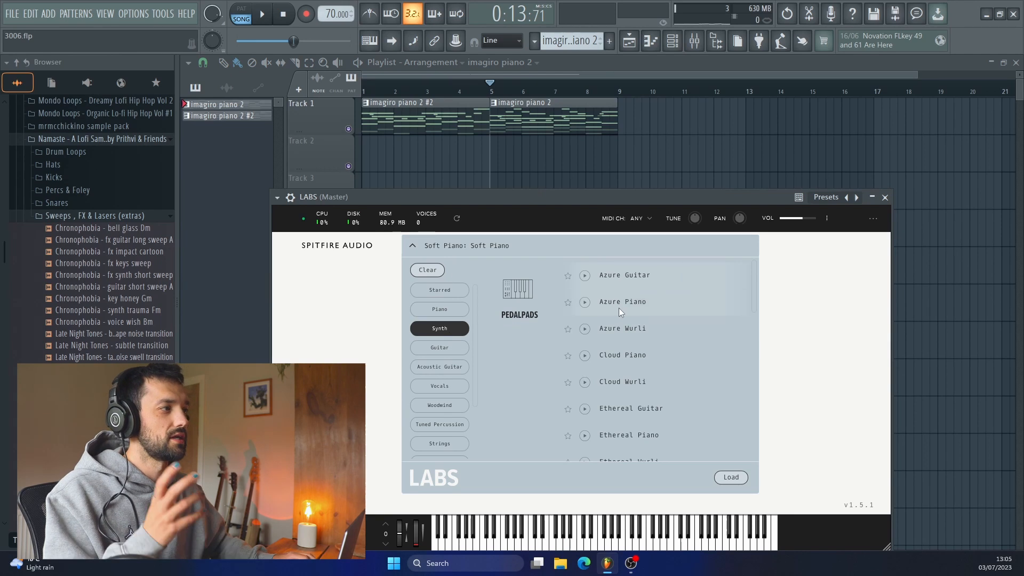
Load the Pedal Pads Azure Piano preset, adjust its attack, and draw a long F5–C5 pad chord.
{"action": "double_click", "coordinate": [622, 301]}
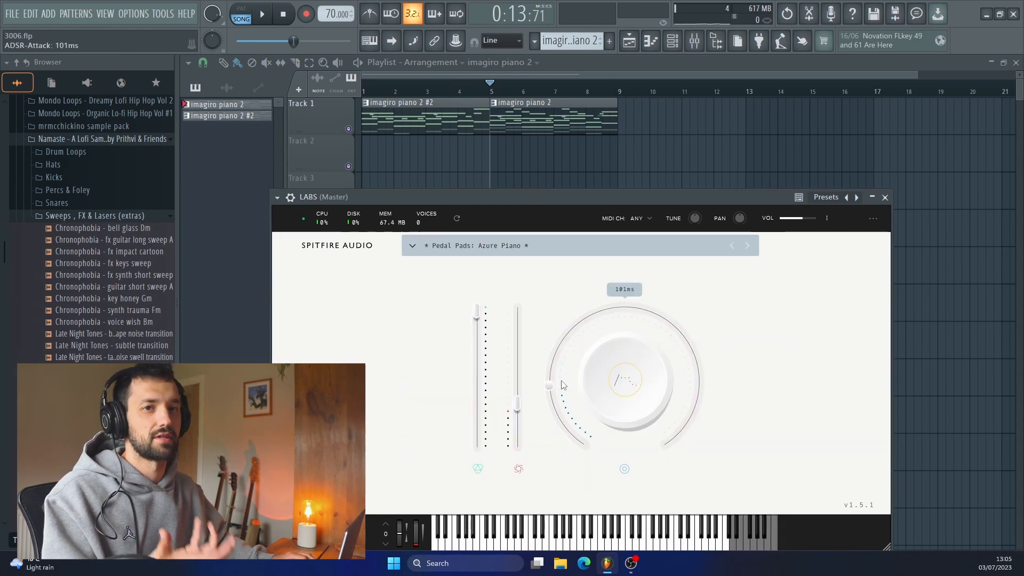
{"action": "left_click", "coordinate": [651, 41]}
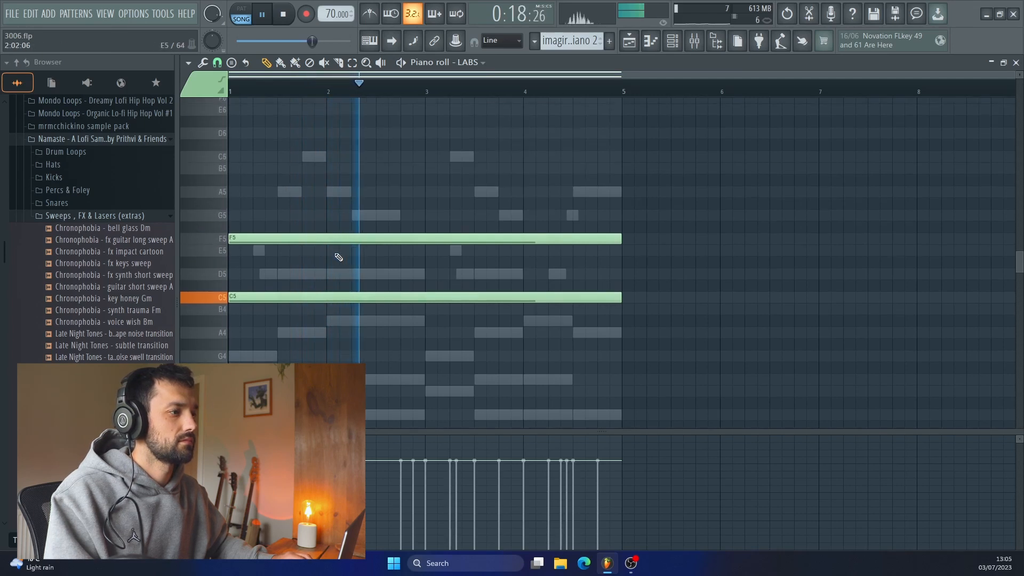
{"action": "left_click", "coordinate": [417, 83]}
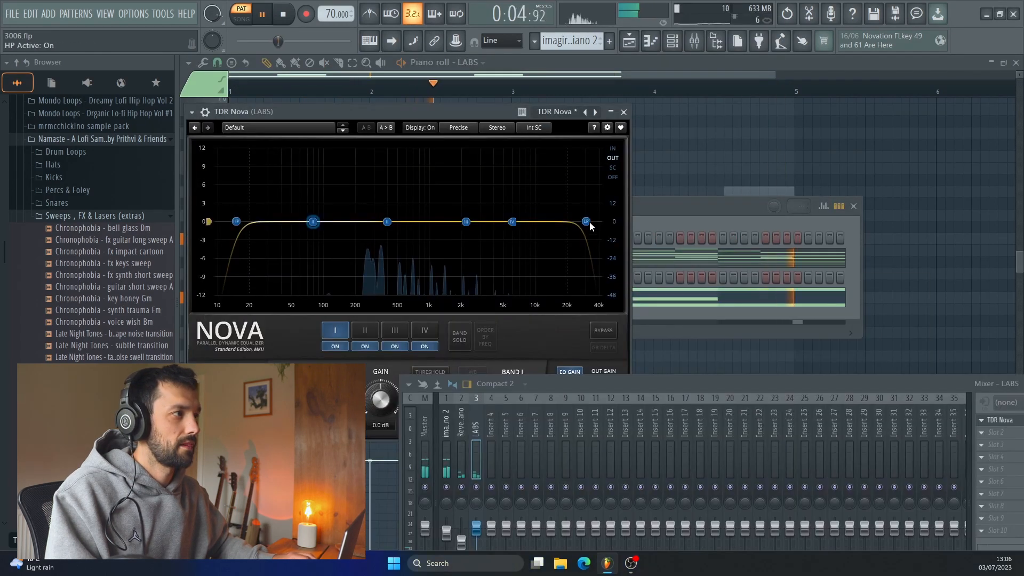
In TDR Nova, cut the pad's low end and roll off highs around 3200 Hz.
{"action": "left_click_drag", "start_coordinate": [584, 222], "coordinate": [482, 222]}
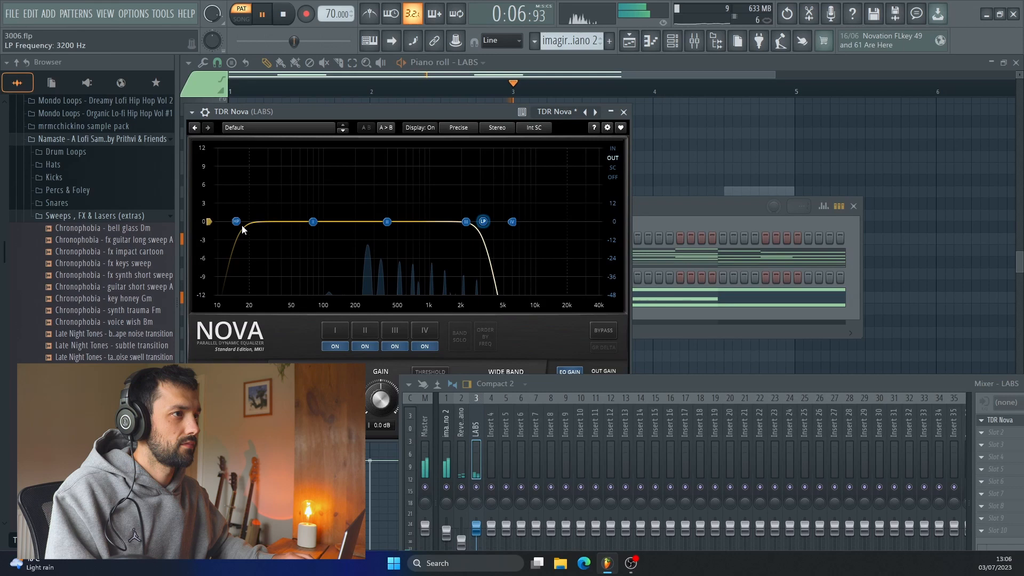
{"action": "left_click_drag", "start_coordinate": [235, 222], "coordinate": [412, 222]}
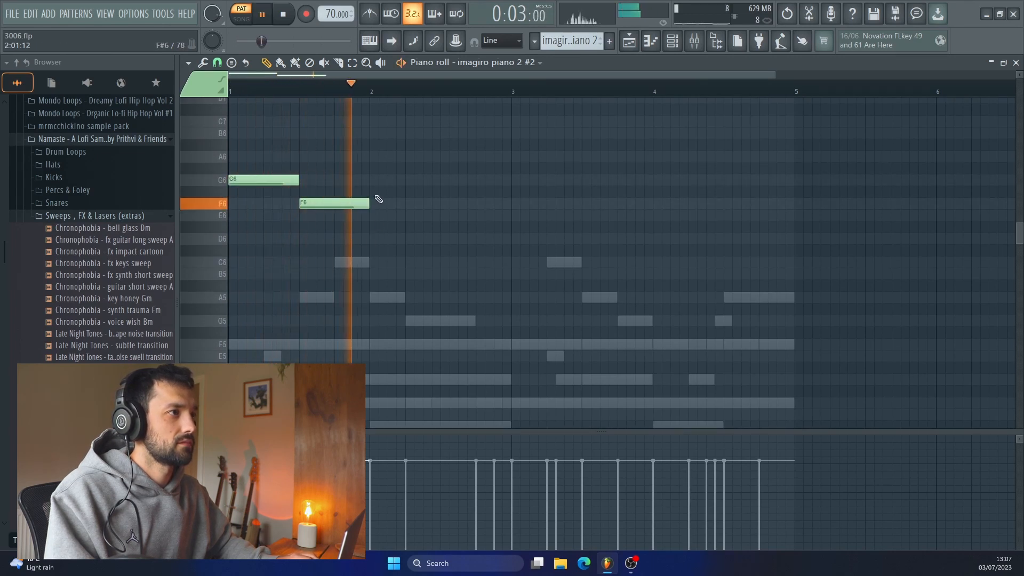
Draw the high melody notes G6, F6, A6 and G6 over the chords in imagiro piano 2 #2.
{"action": "left_click", "coordinate": [403, 237]}
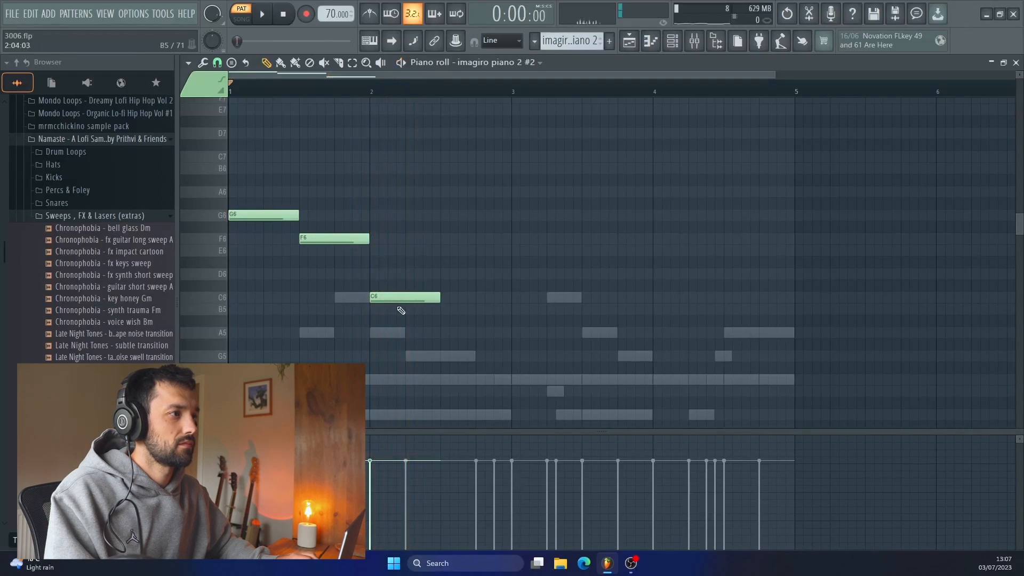
{"action": "left_click", "coordinate": [261, 13]}
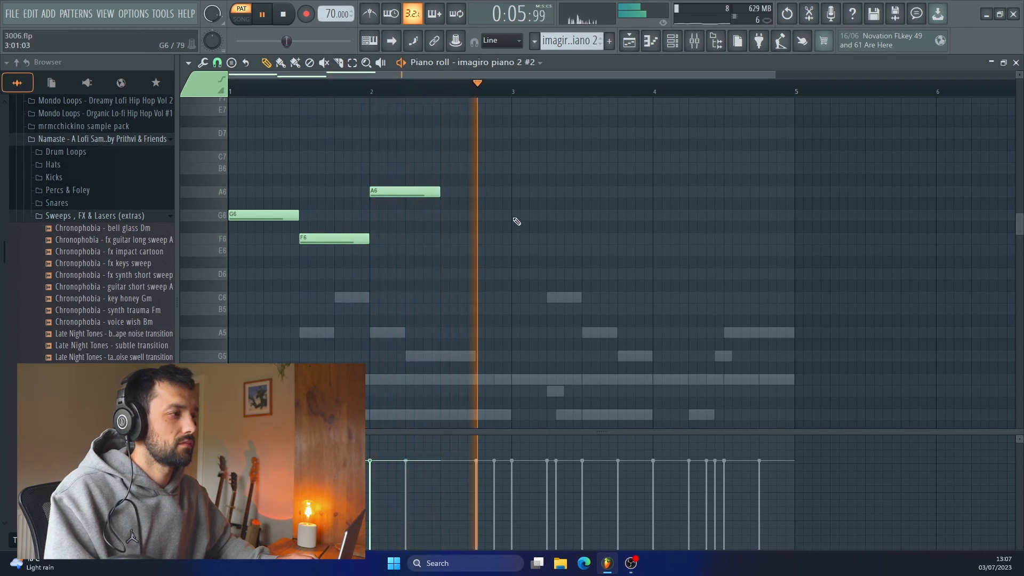
{"action": "left_click", "coordinate": [546, 214]}
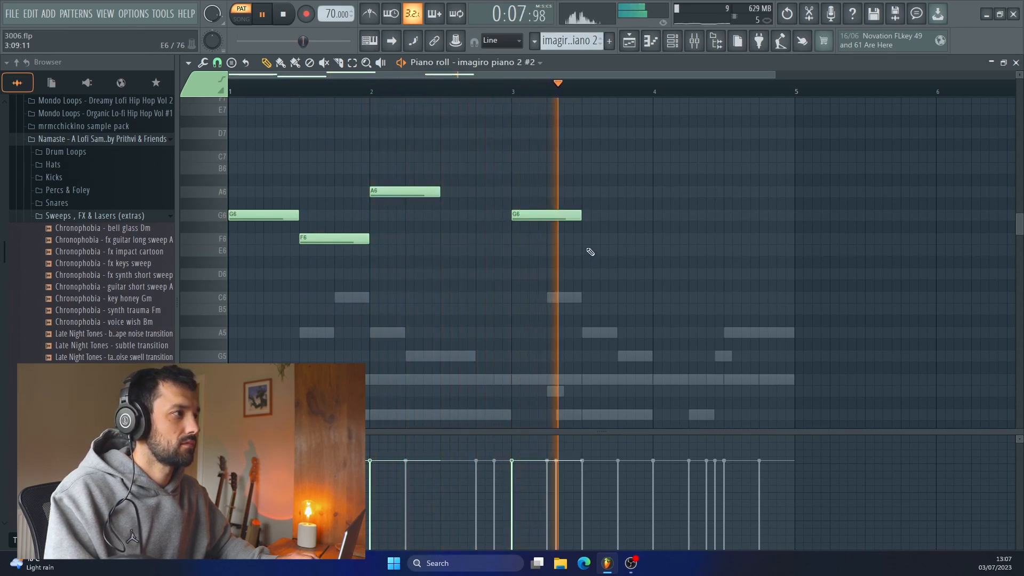
{"action": "left_click", "coordinate": [616, 238]}
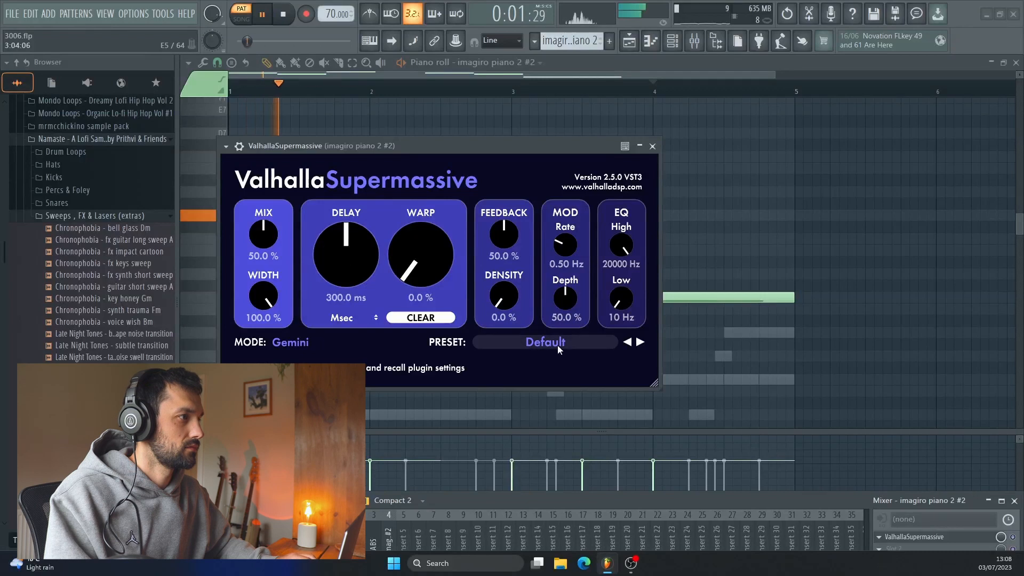
Raise Valhalla Supermassive's mix to 60% and tweak its echo density.
{"action": "left_click_drag", "start_coordinate": [262, 235], "coordinate": [262, 227]}
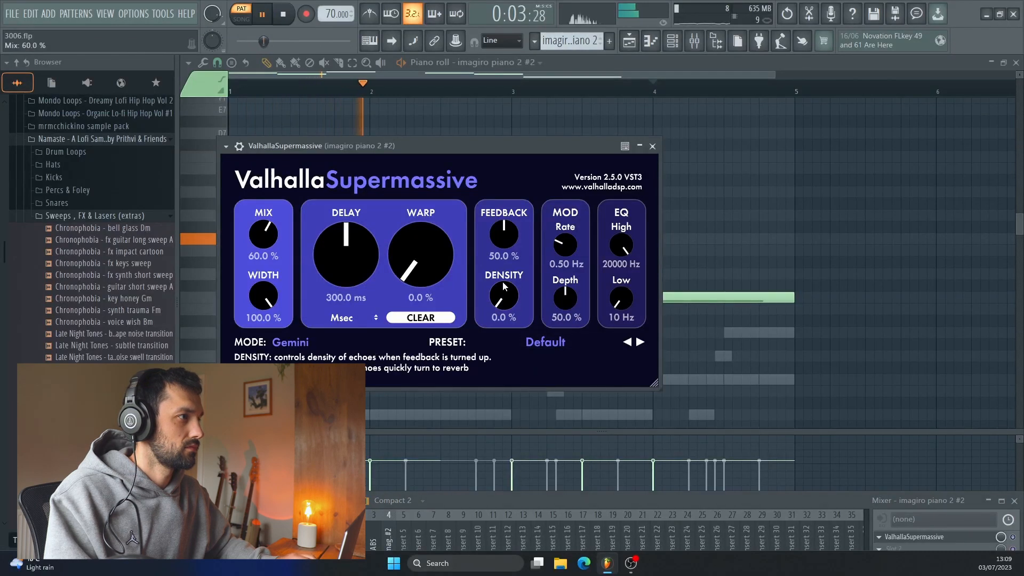
{"action": "left_click_drag", "start_coordinate": [503, 297], "coordinate": [502, 281]}
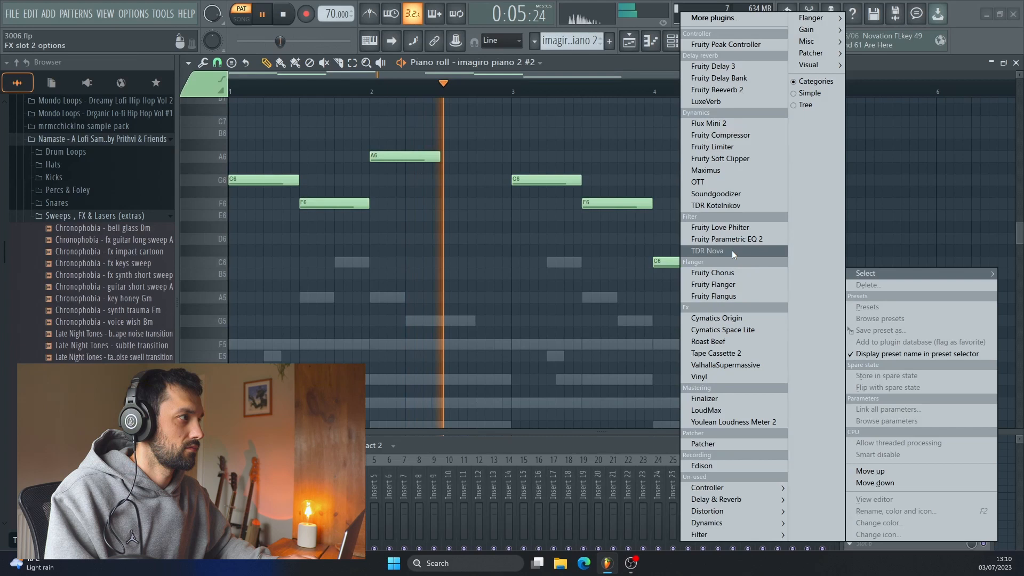
Add TDR Nova to the melody insert and boost band 3 around 1.8 kHz.
{"action": "left_click", "coordinate": [708, 249]}
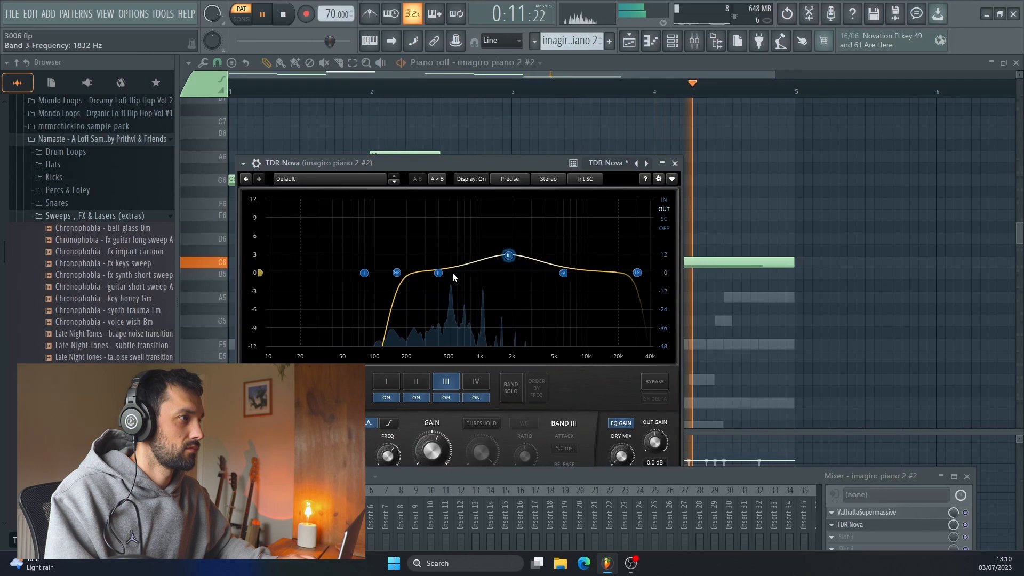
{"action": "left_click_drag", "start_coordinate": [637, 272], "coordinate": [540, 272]}
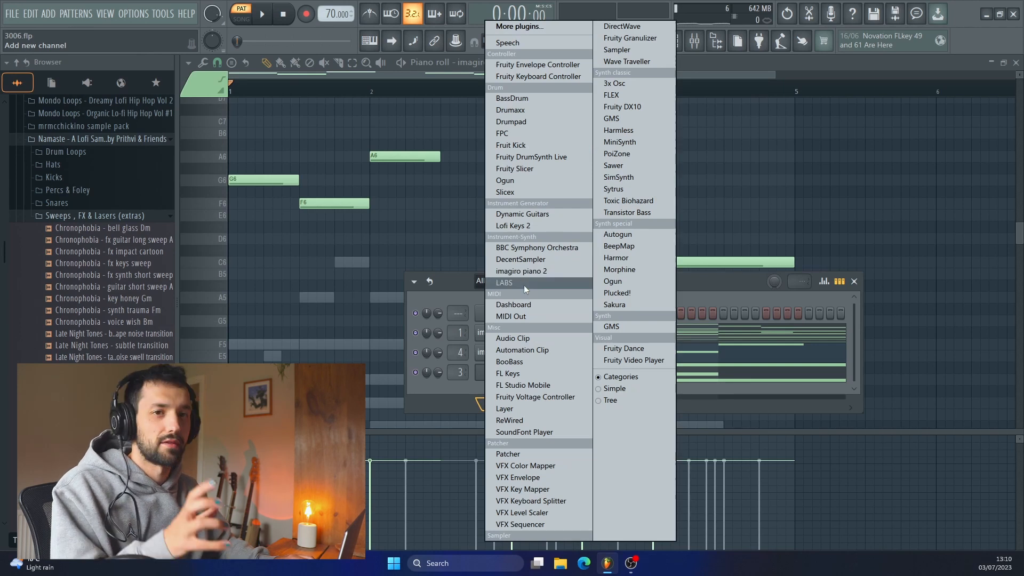
Add a second LABS channel and write its short G4–C5–F5–D5 line.
{"action": "left_click", "coordinate": [522, 270]}
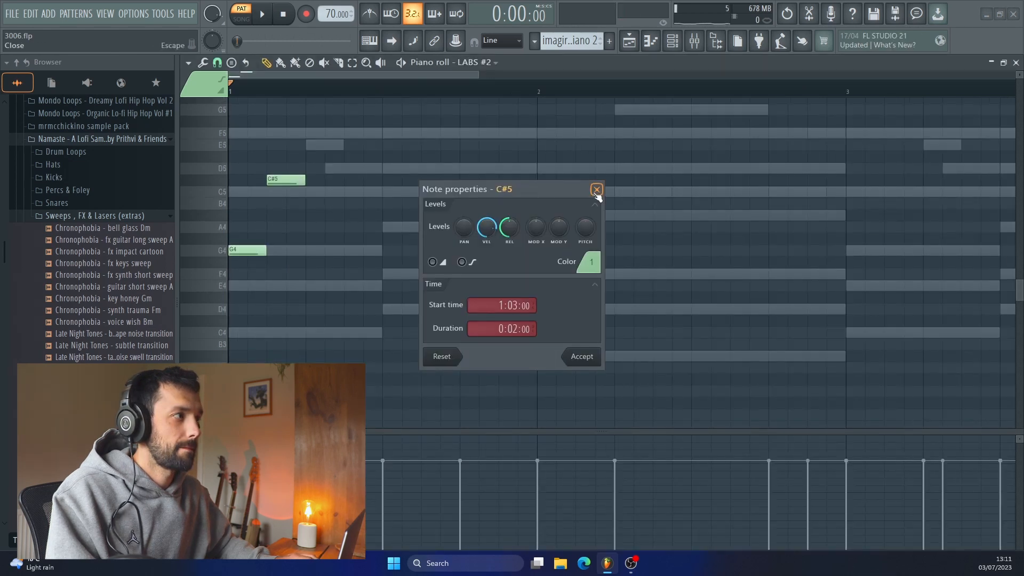
{"action": "left_click", "coordinate": [595, 190]}
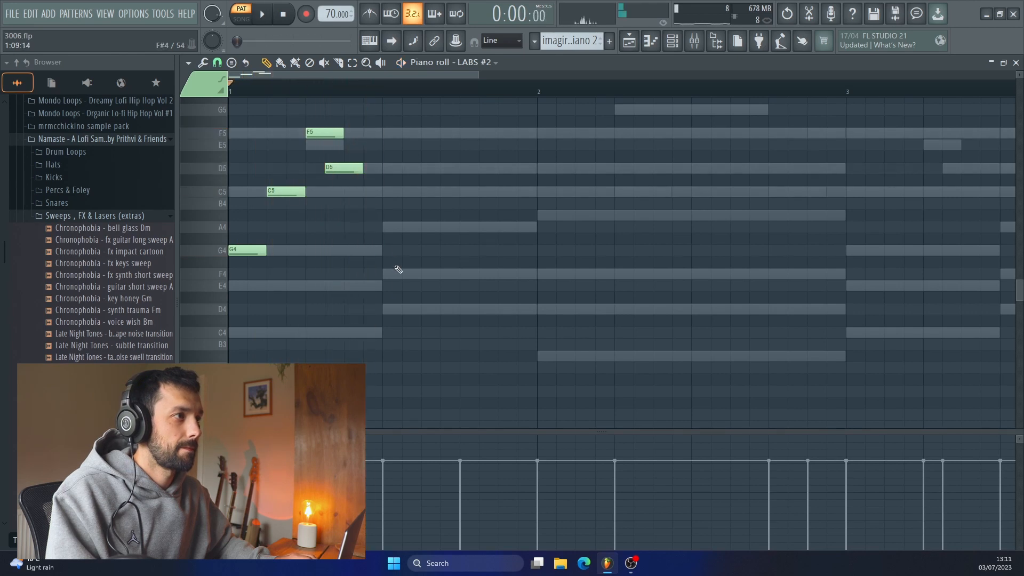
{"action": "left_click", "coordinate": [263, 13]}
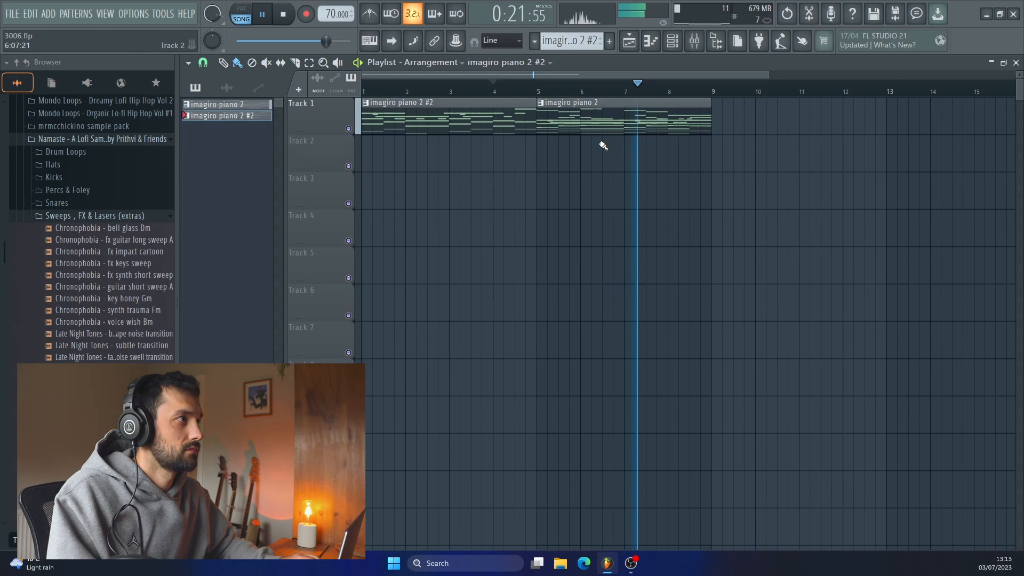
Bring up the empty LABS #3 piano roll with ghost notes of the other parts.
{"action": "left_click", "coordinate": [693, 40]}
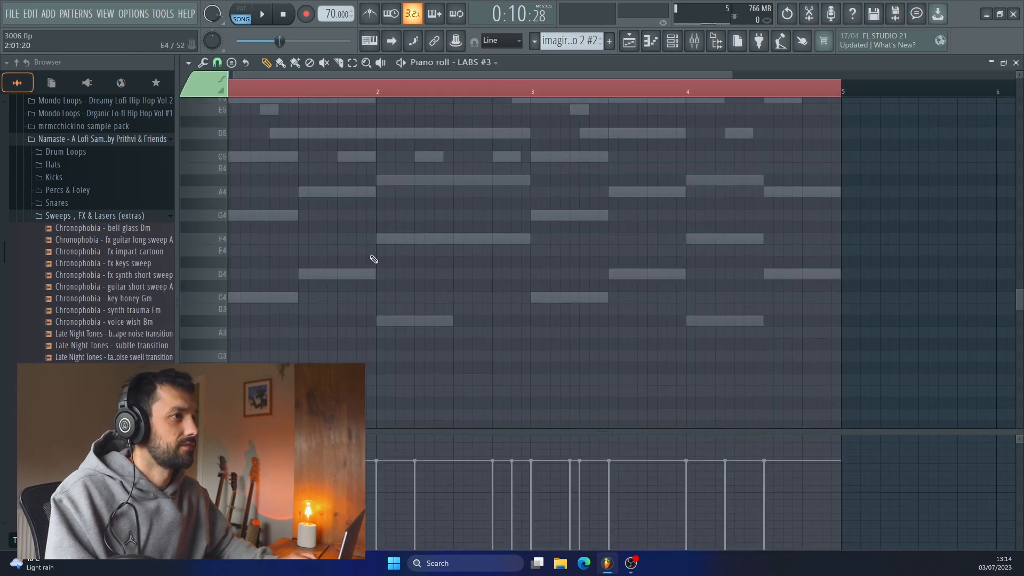
Show the effect plugin list for the first FX slot of the LABS #3 insert.
{"action": "left_click", "coordinate": [260, 12]}
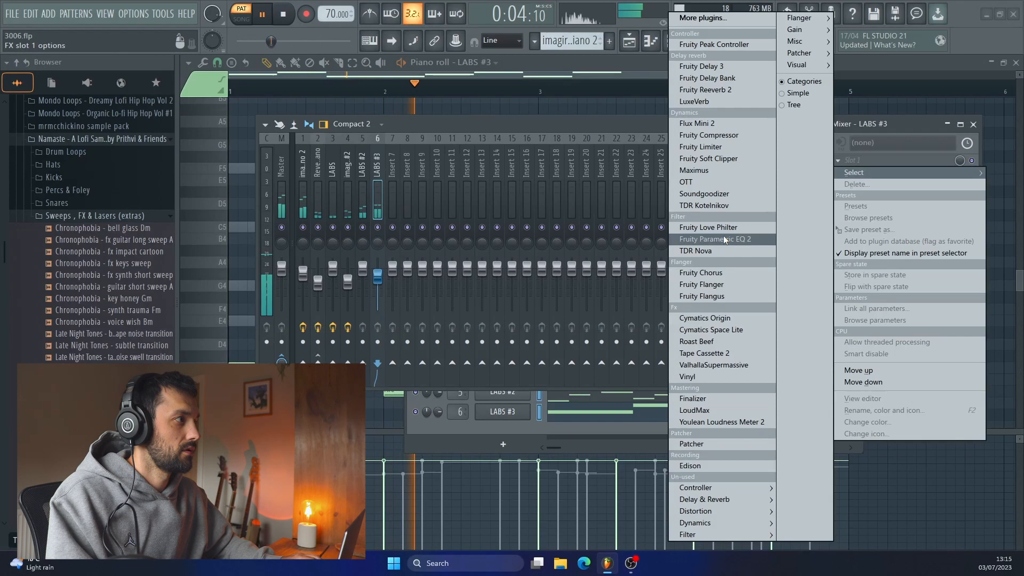
Load Fruity Parametric EQ 2 with the Classic 80 Roll Off preset on LABS #3 and return to the Playlist.
{"action": "left_click", "coordinate": [713, 239]}
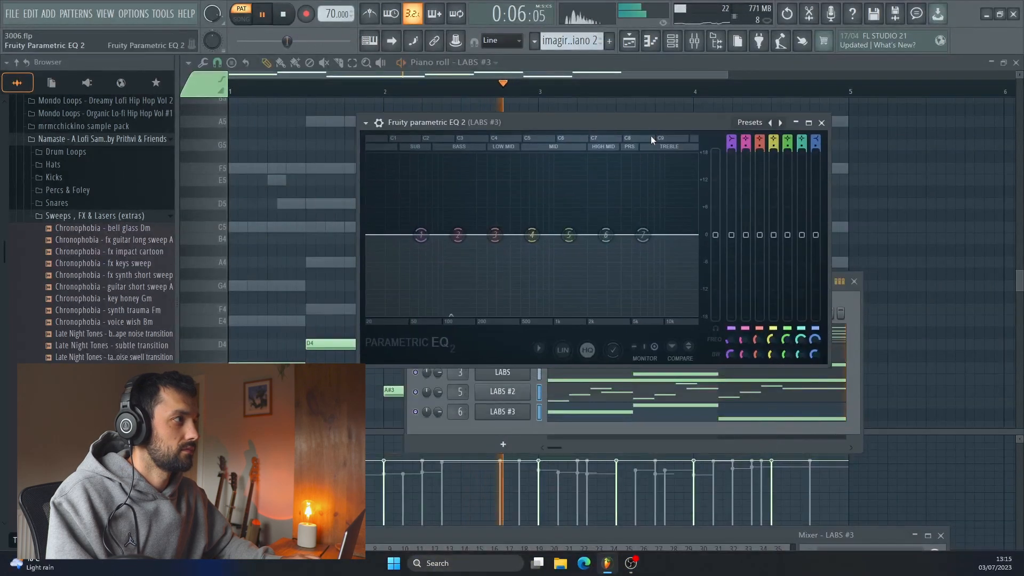
{"action": "left_click", "coordinate": [778, 122]}
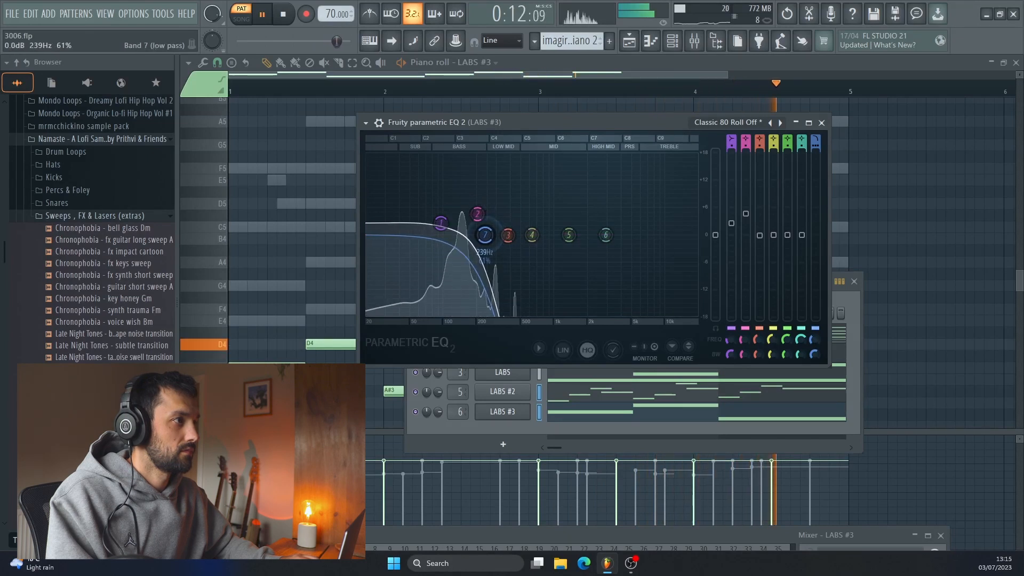
{"action": "left_click", "coordinate": [821, 122]}
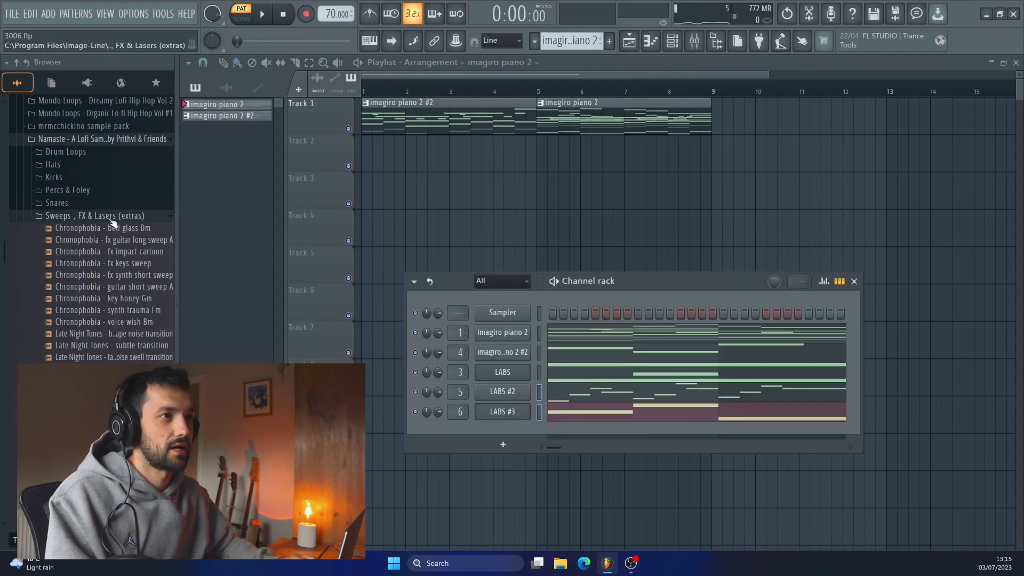
Add a rim shot sample from the Percs & Foley folder to the Channel rack.
{"action": "left_click", "coordinate": [262, 13]}
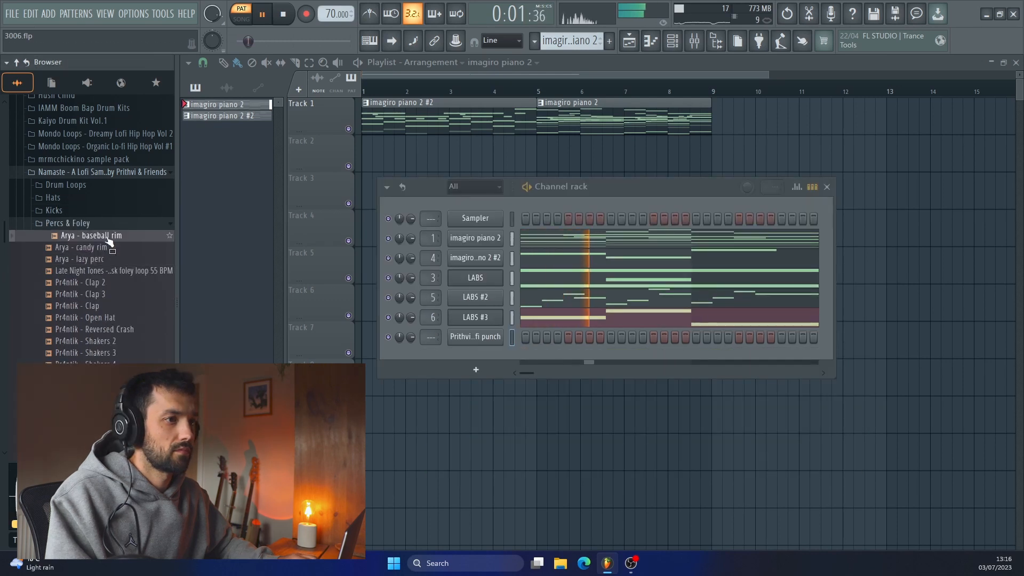
{"action": "double_click", "coordinate": [87, 246]}
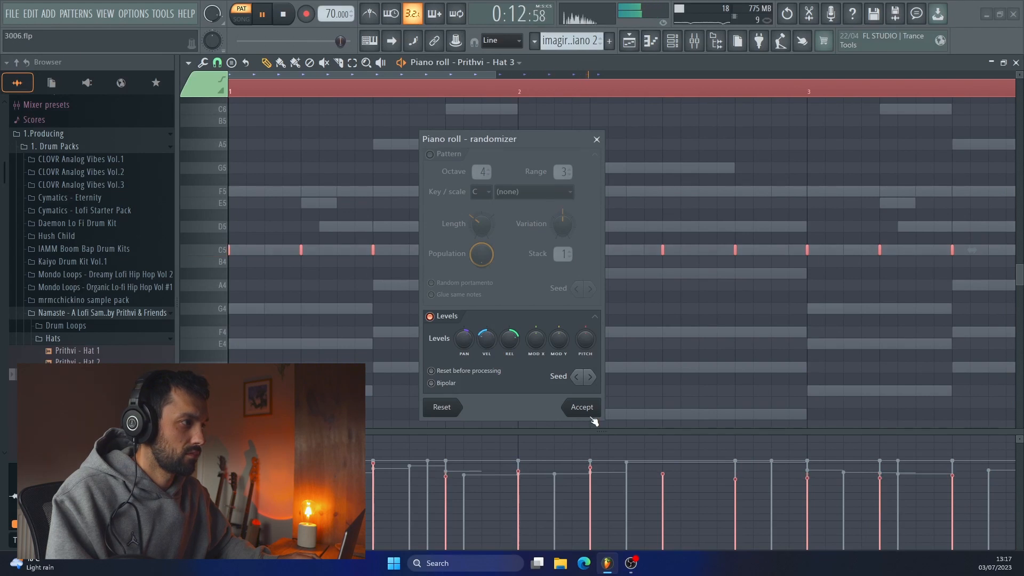
Accept the random level variation on the hats before filtering the Spreader above ~2.3 kHz.
{"action": "left_click", "coordinate": [580, 406]}
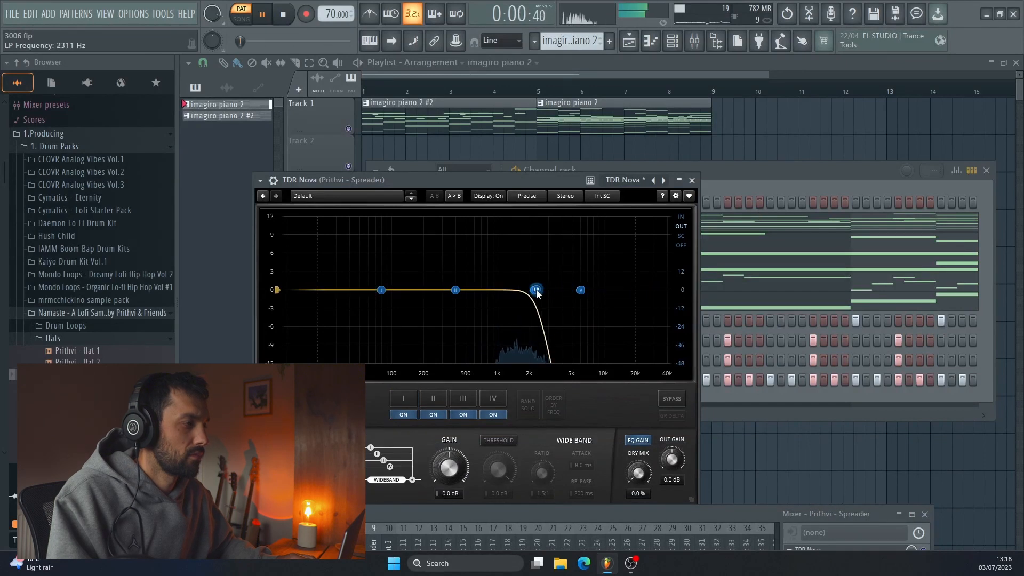
Dismiss TDR Nova on the Spreader insert, ready to add the Pr4ntik kick.
{"action": "left_click", "coordinate": [691, 179]}
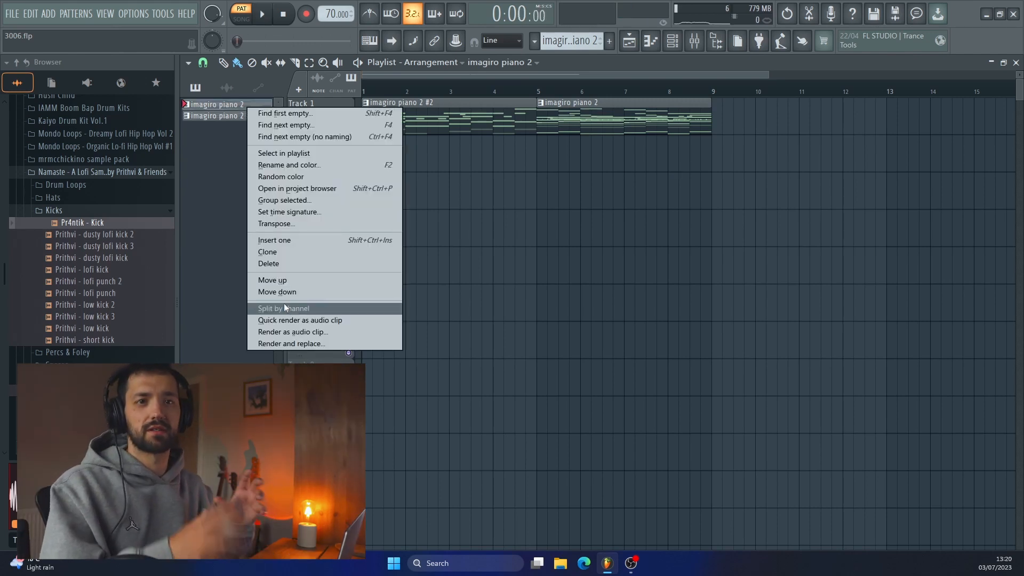
Split the imagiro piano 2 pattern by channel and repeat the clips across Tracks 1–10.
{"action": "left_click", "coordinate": [283, 308]}
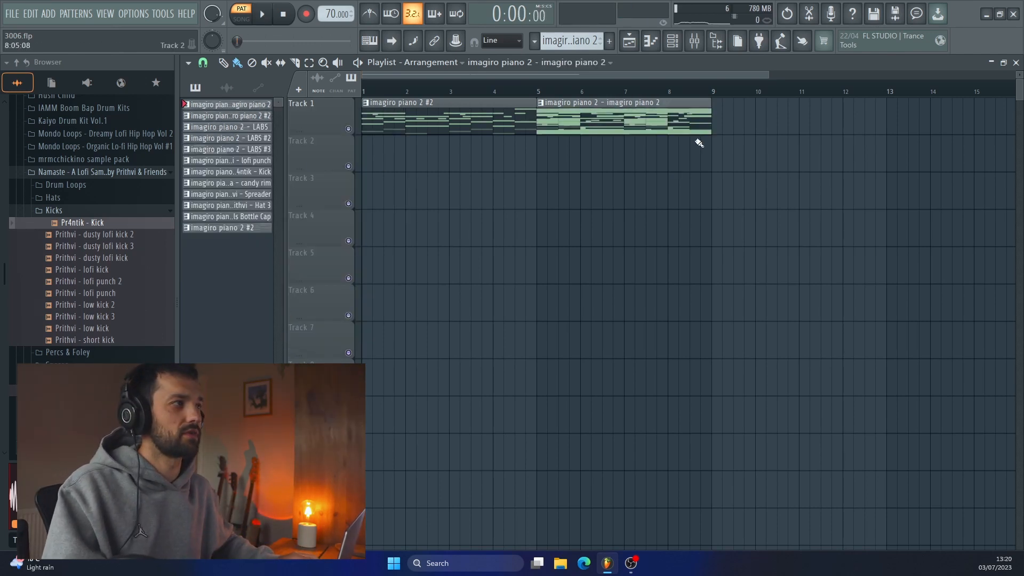
{"action": "left_click", "coordinate": [261, 13]}
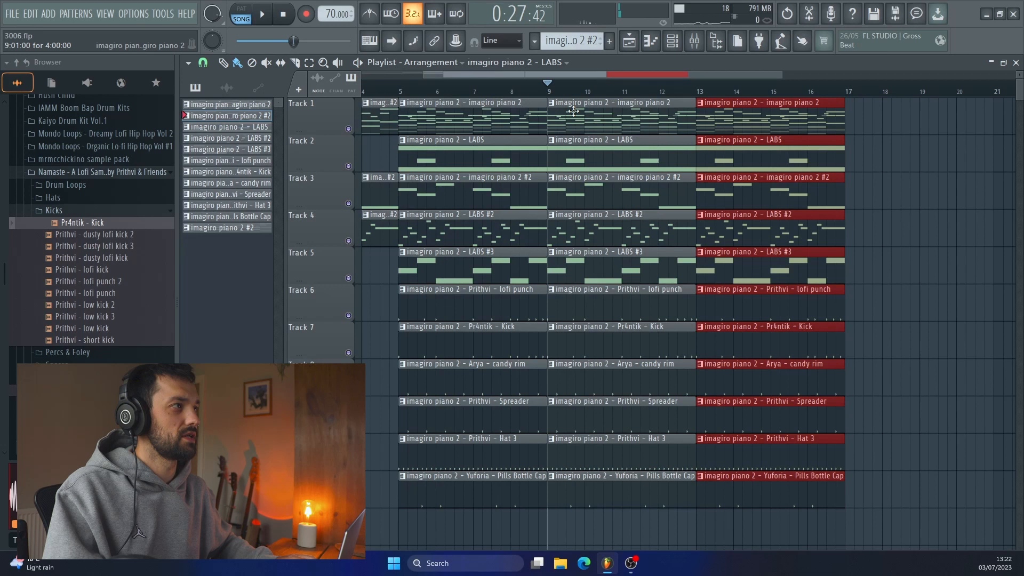
{"action": "scroll", "scroll_direction": "down", "scroll_amount": 3}
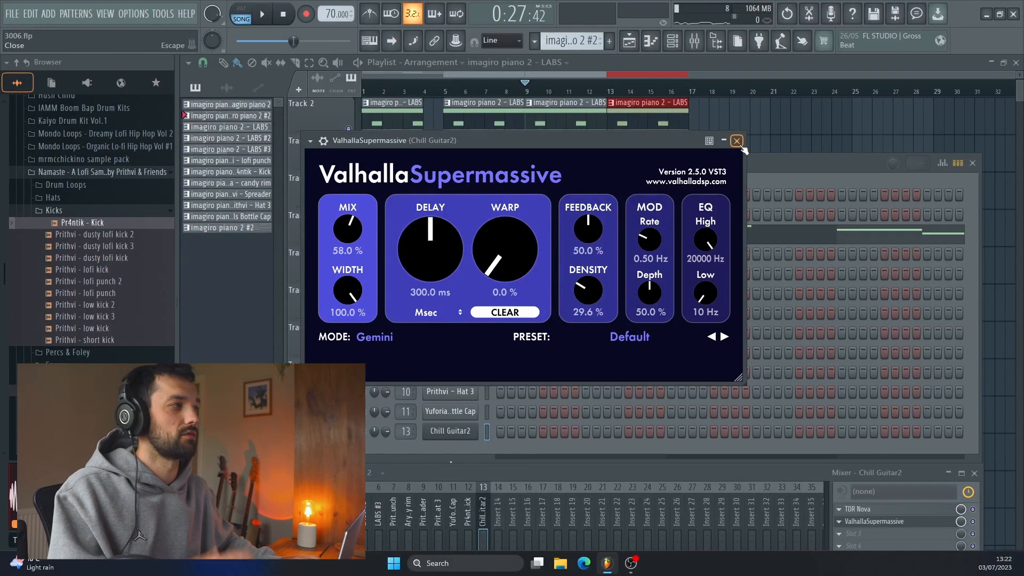
Leave Valhalla Supermassive on Chill Guitar2 and close the Channel rack to see the arrangement.
{"action": "left_click", "coordinate": [737, 141]}
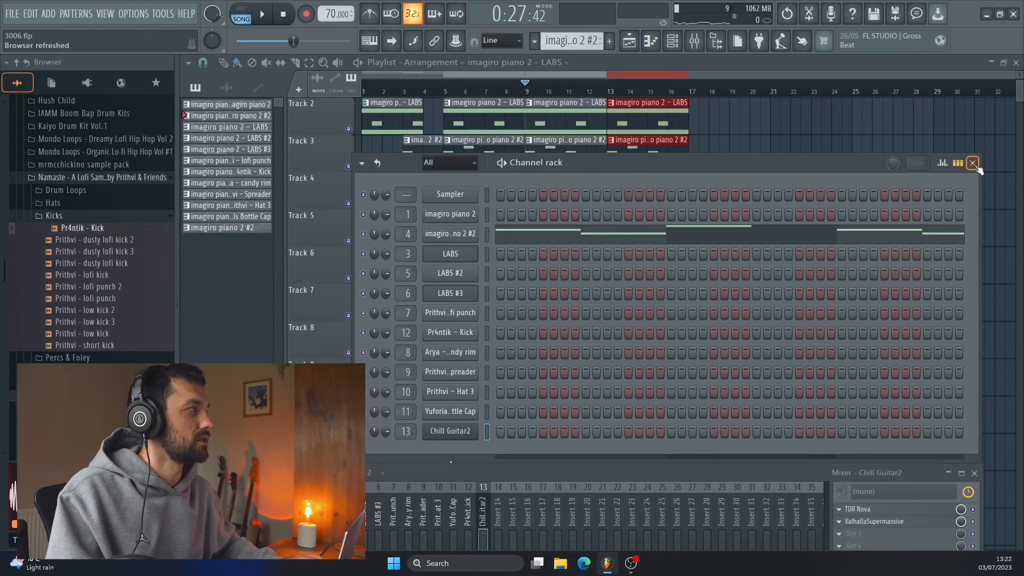
{"action": "left_click", "coordinate": [973, 162]}
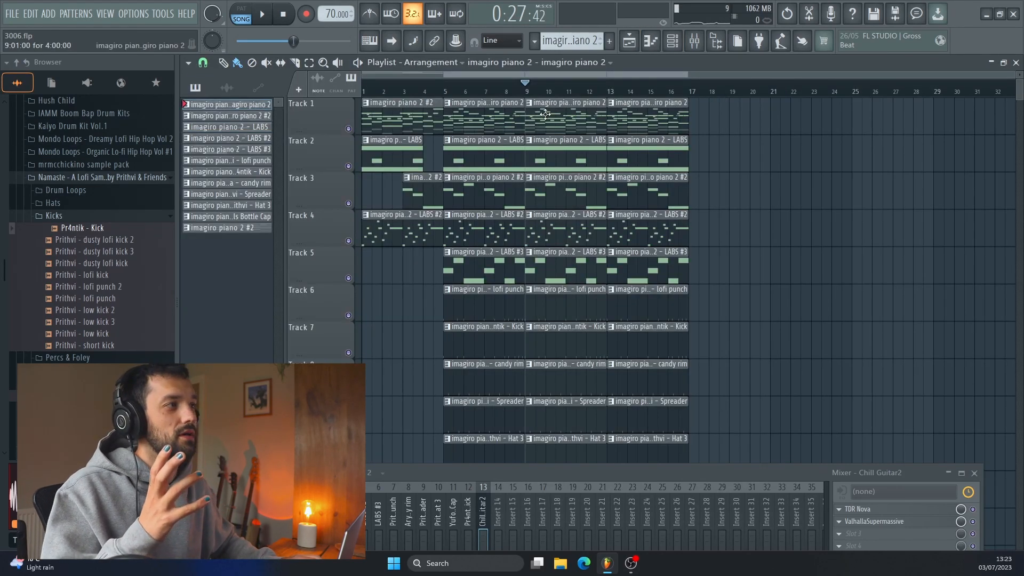
Bring up Chill Guitar2's piano roll and clear the mixer to draw the bar-9 melody.
{"action": "left_click", "coordinate": [651, 41]}
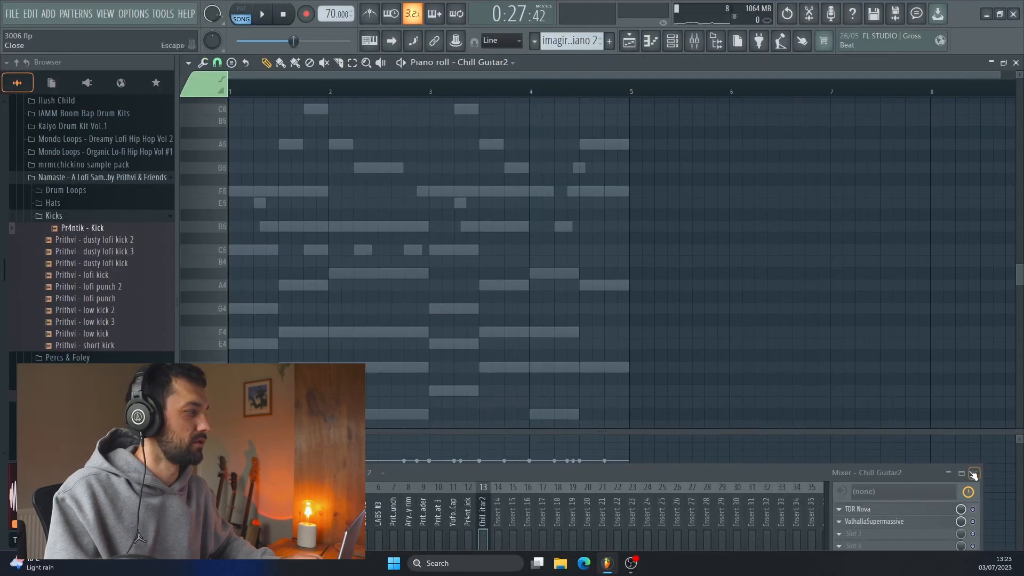
{"action": "left_click", "coordinate": [262, 13]}
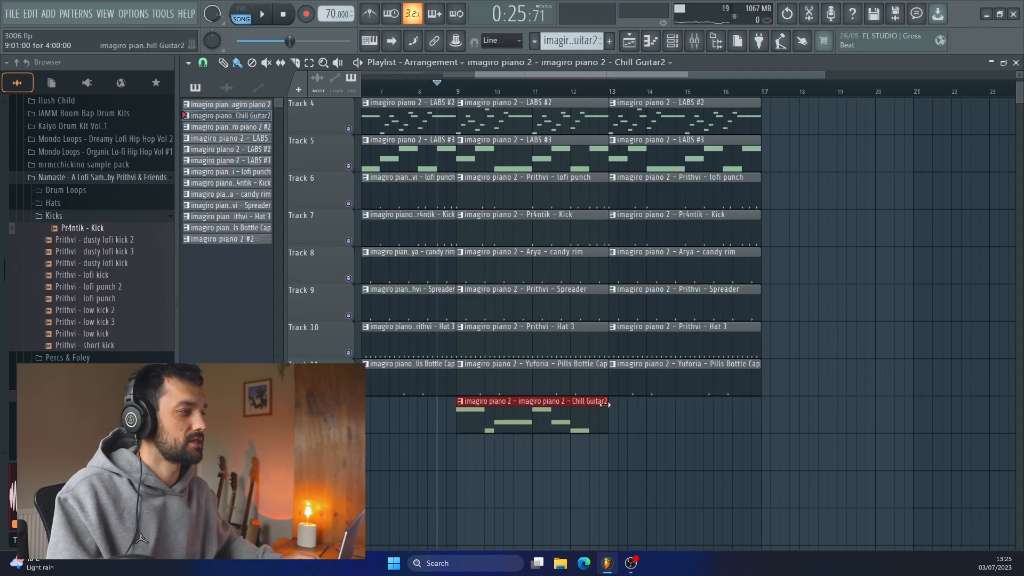
Slide the Chill Guitar2 clip into position around bar 9 under the drums.
{"action": "left_click_drag", "start_coordinate": [607, 402], "coordinate": [757, 403]}
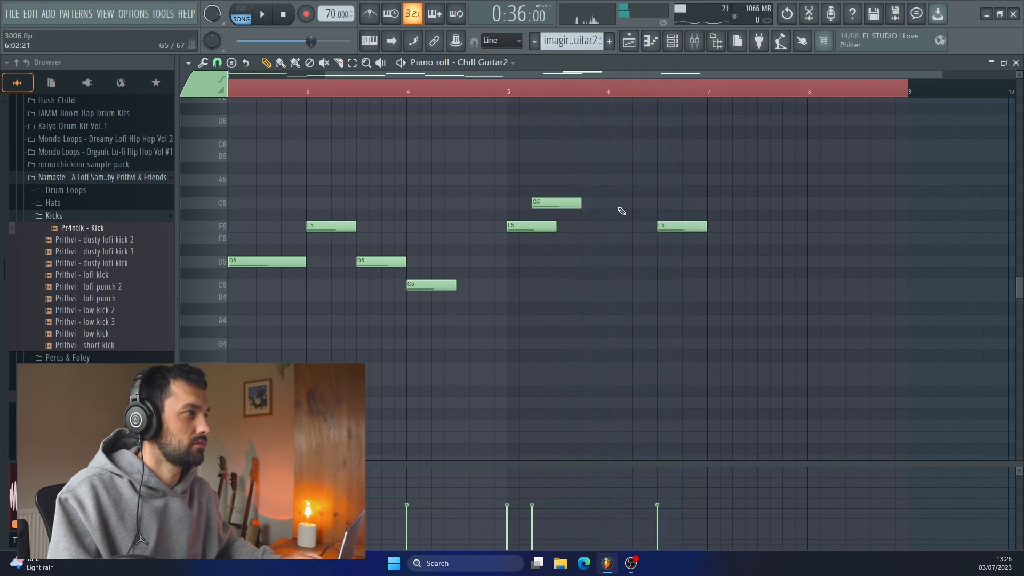
Move, trim and resize the G5, F5, D5 and C5 notes into a four-bar guitar phrase.
{"action": "left_click", "coordinate": [261, 13]}
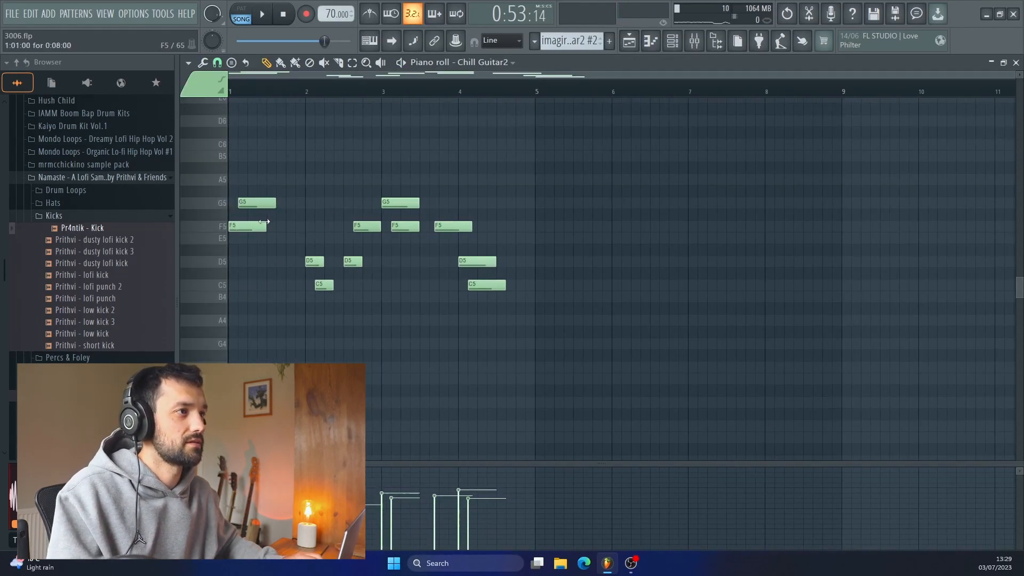
{"action": "left_click", "coordinate": [261, 12]}
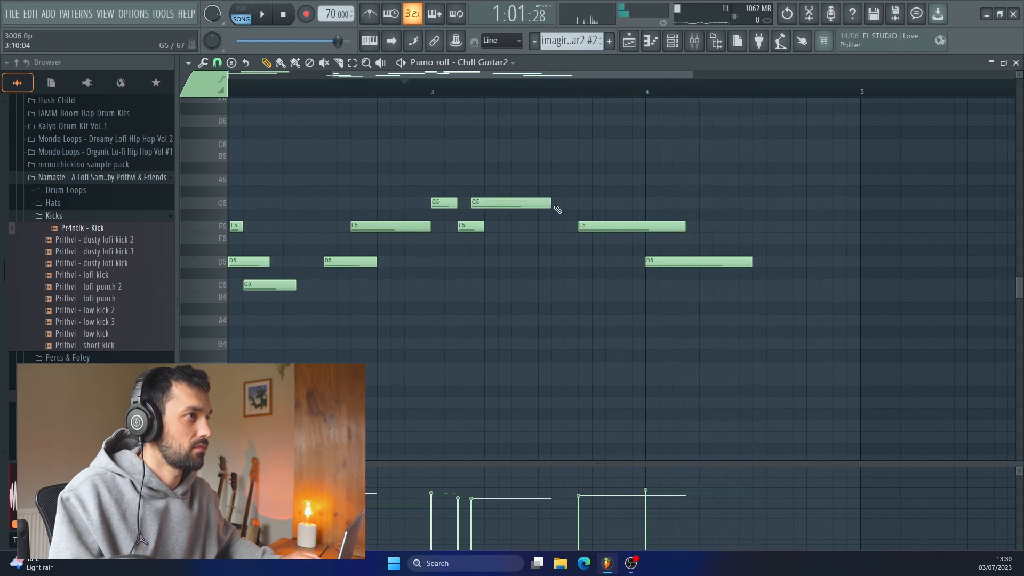
{"action": "left_click", "coordinate": [261, 13]}
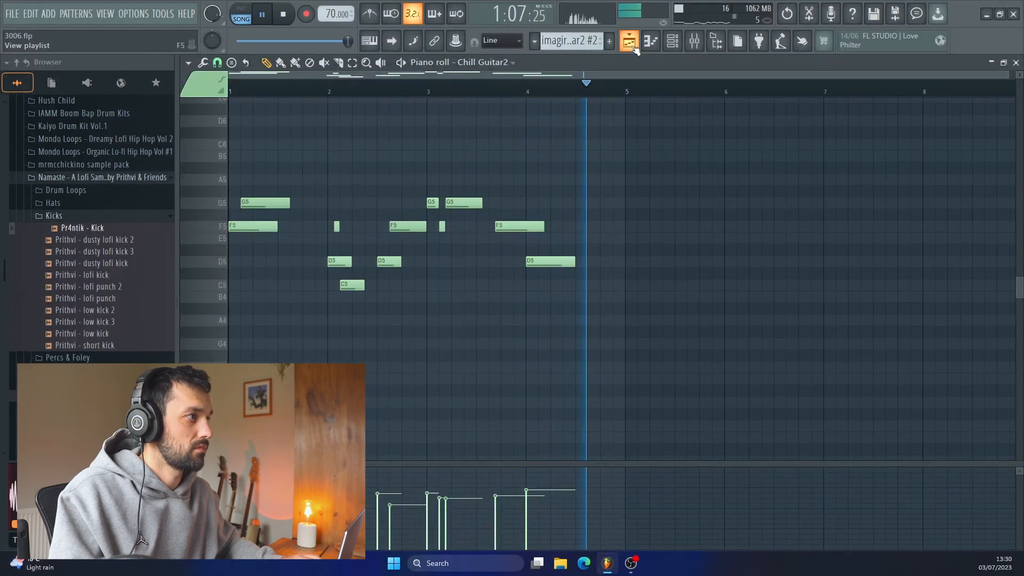
Show the Playlist and play from bar 17 with the Chill Guitar2 track in view.
{"action": "left_click", "coordinate": [628, 40]}
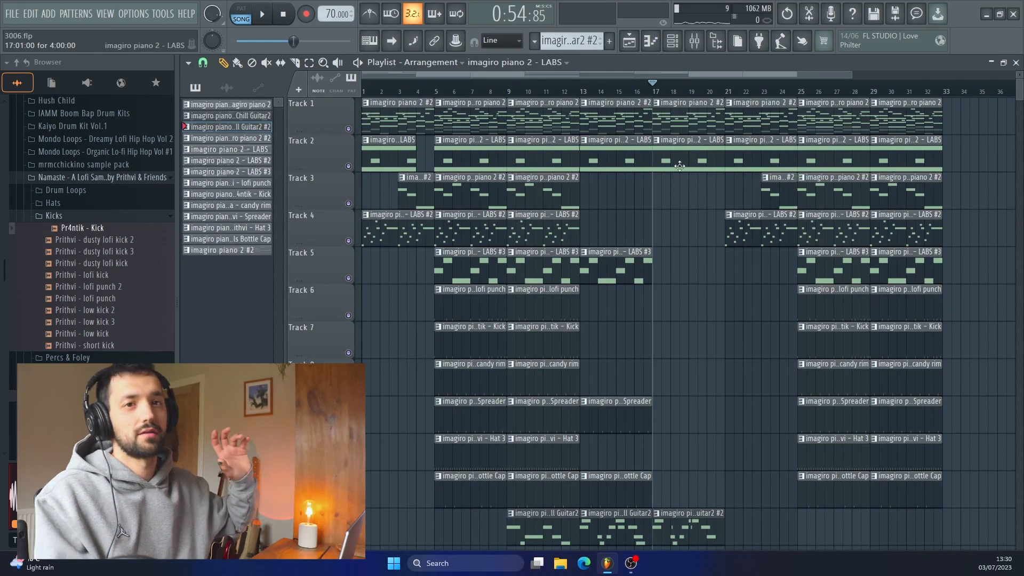
{"action": "left_click", "coordinate": [260, 13]}
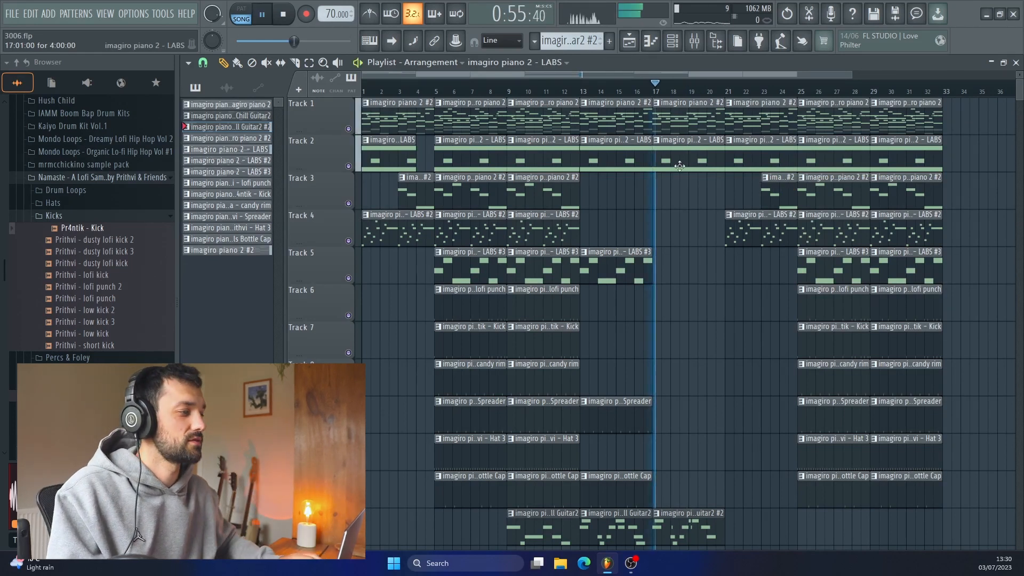
{"action": "scroll", "scroll_direction": "down", "scroll_amount": 3}
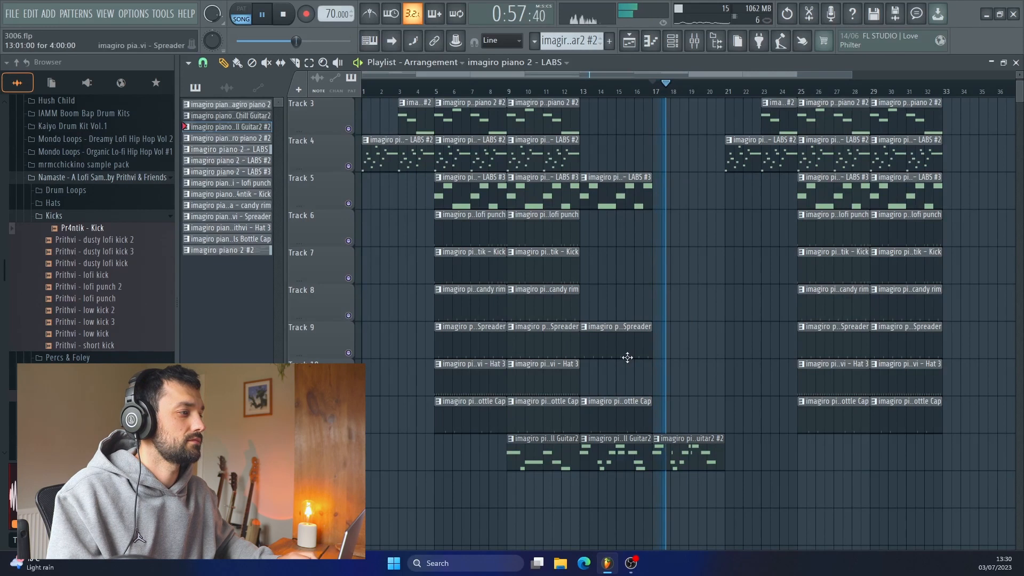